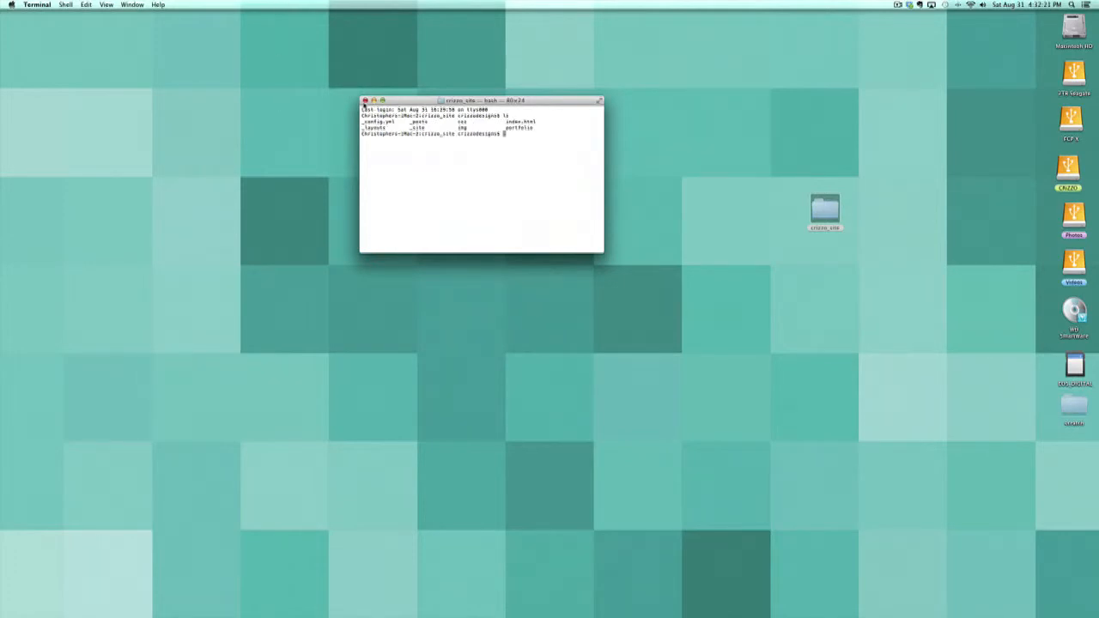
# Close the Terminal window and launch System Preferences from the Apple menu.
pyautogui.click(365, 100)
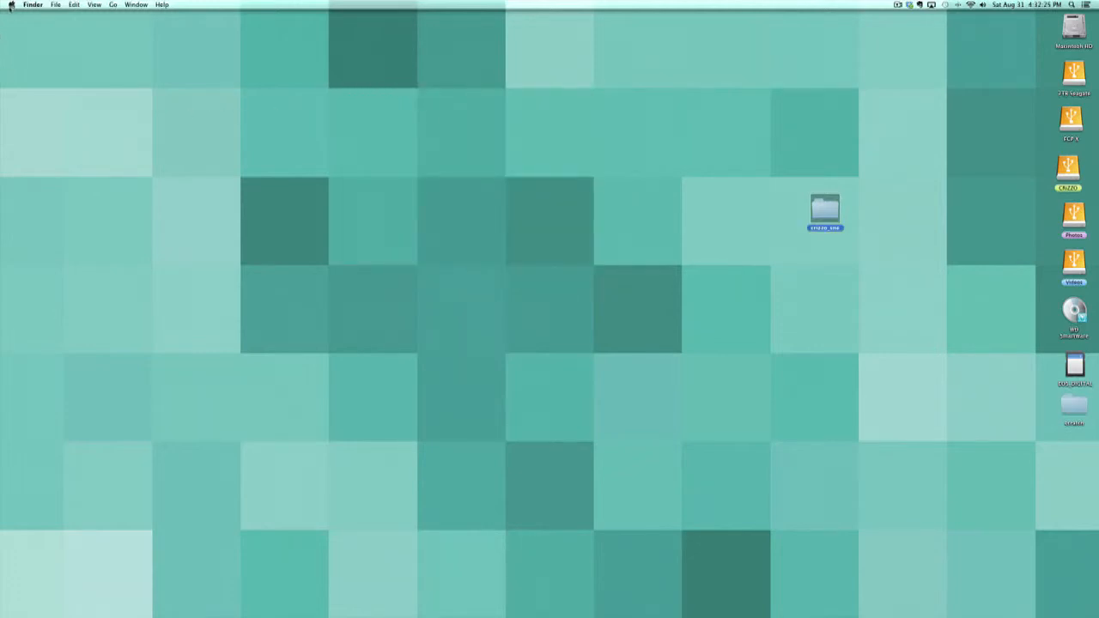
pyautogui.click(11, 5)
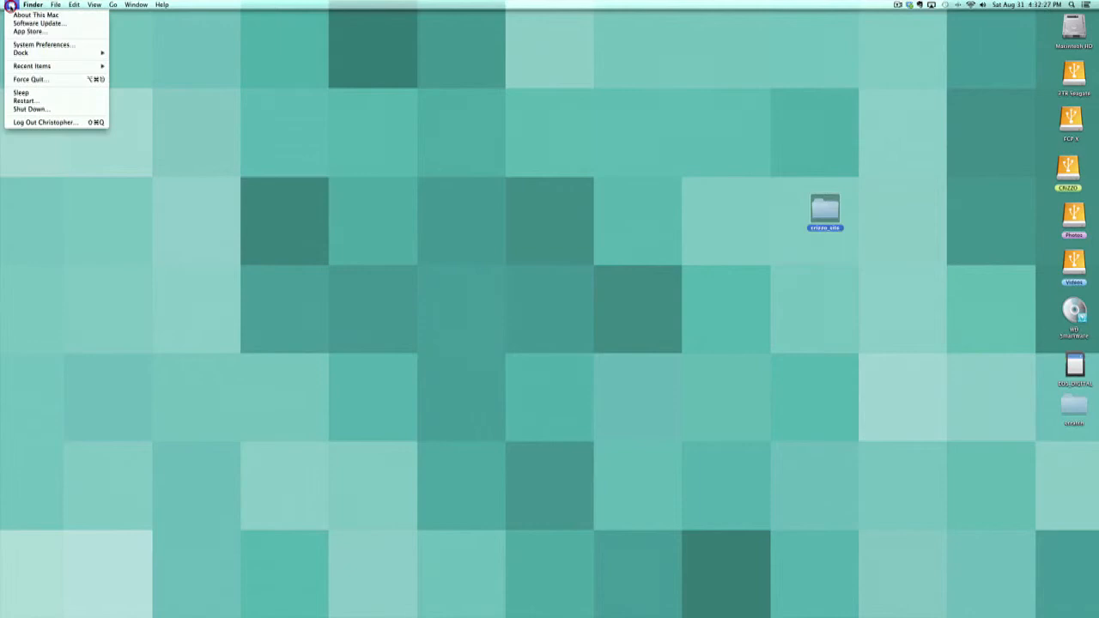
pyautogui.click(43, 44)
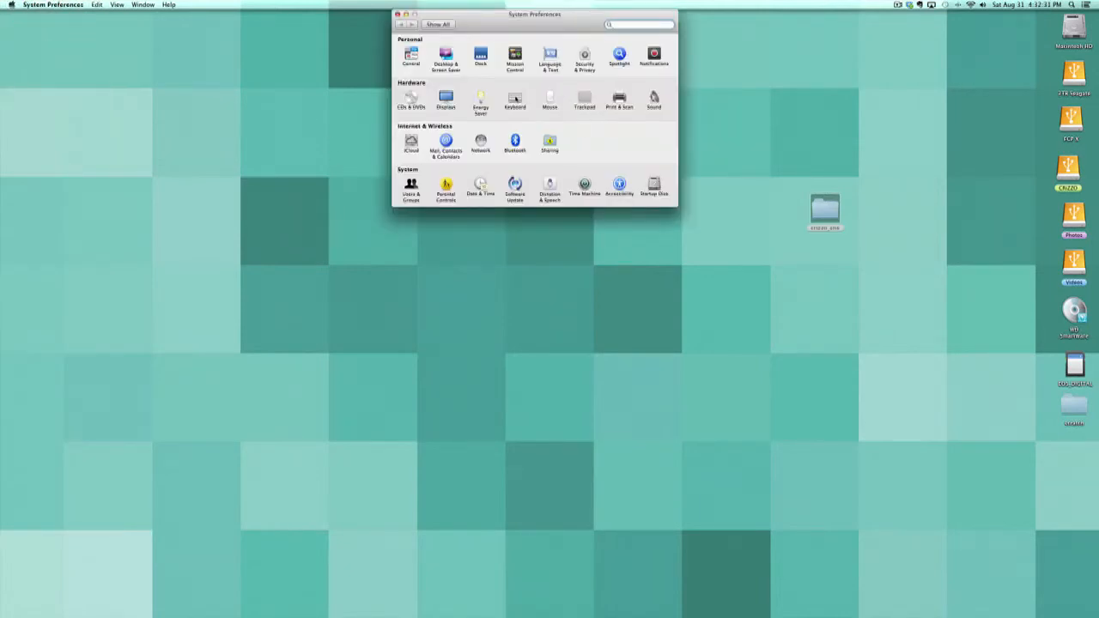
# In Keyboard > Shortcuts > Services, select 'New Terminal at Folder' under Files and Folders.
pyautogui.click(515, 99)
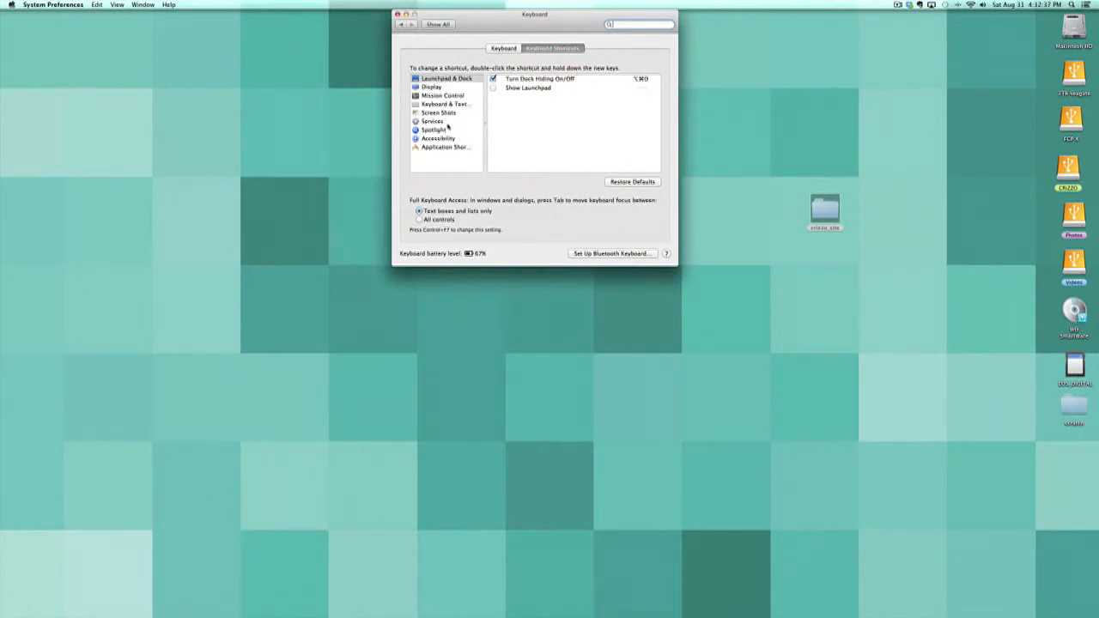
pyautogui.click(432, 121)
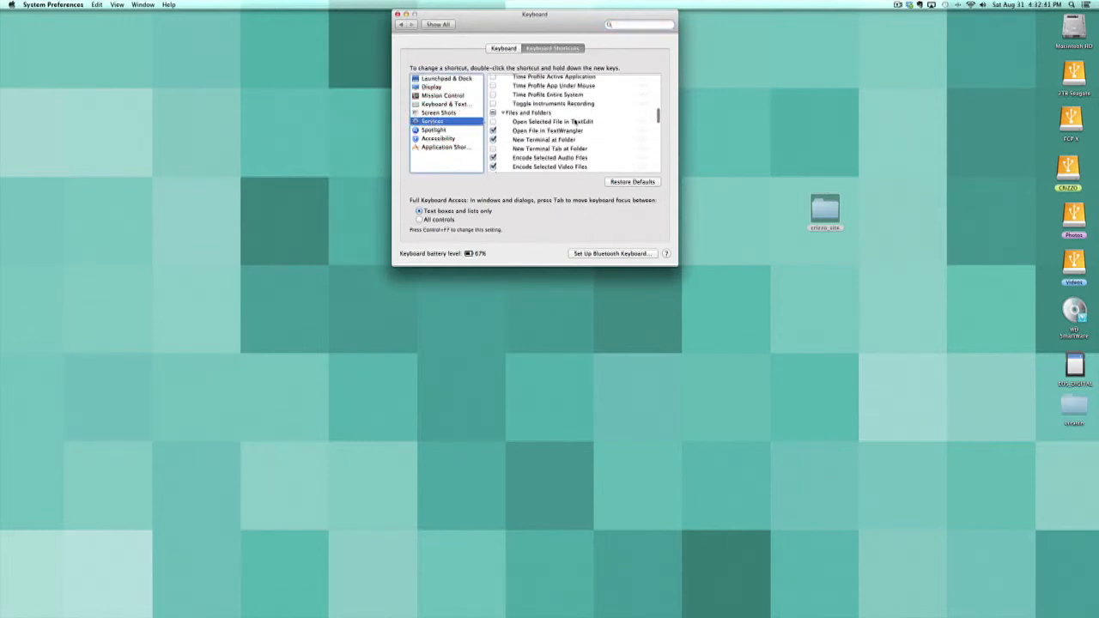
pyautogui.scroll(-3)
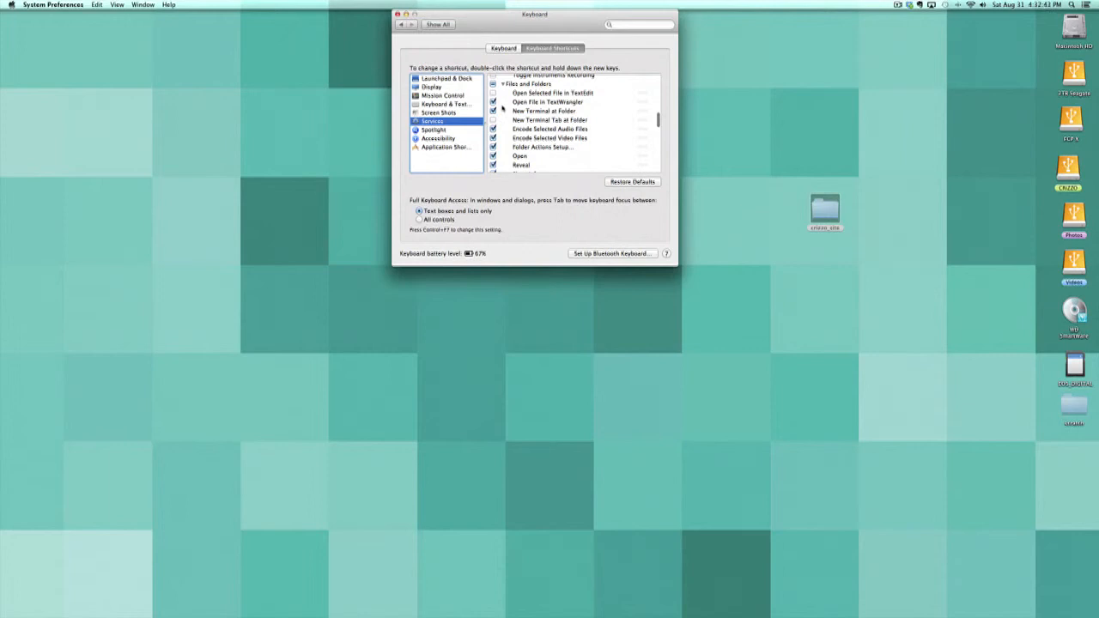
pyautogui.click(544, 111)
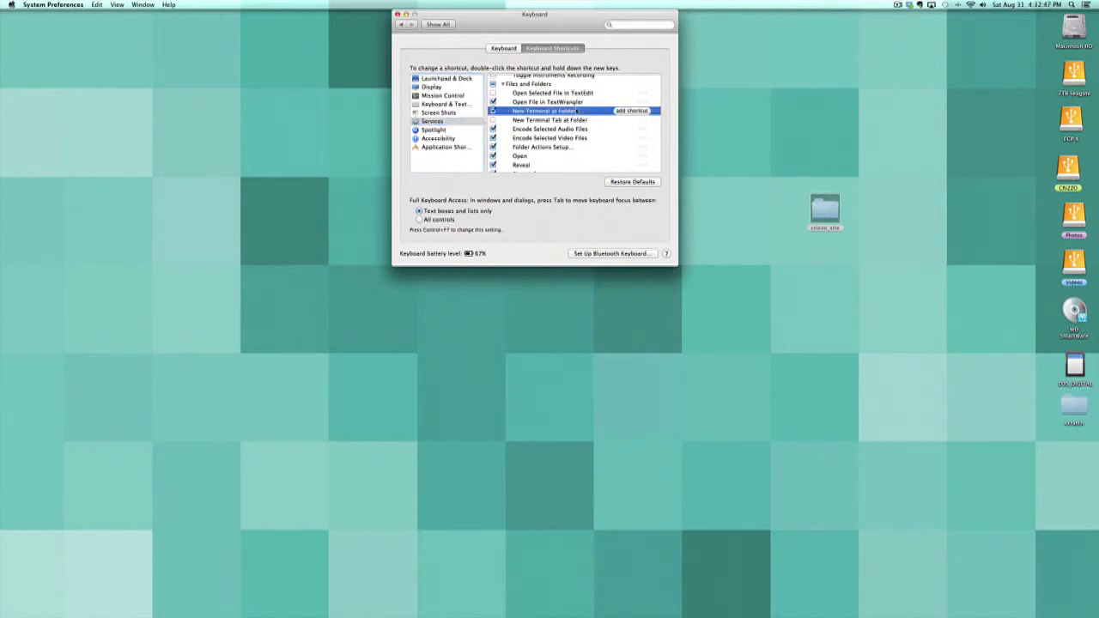